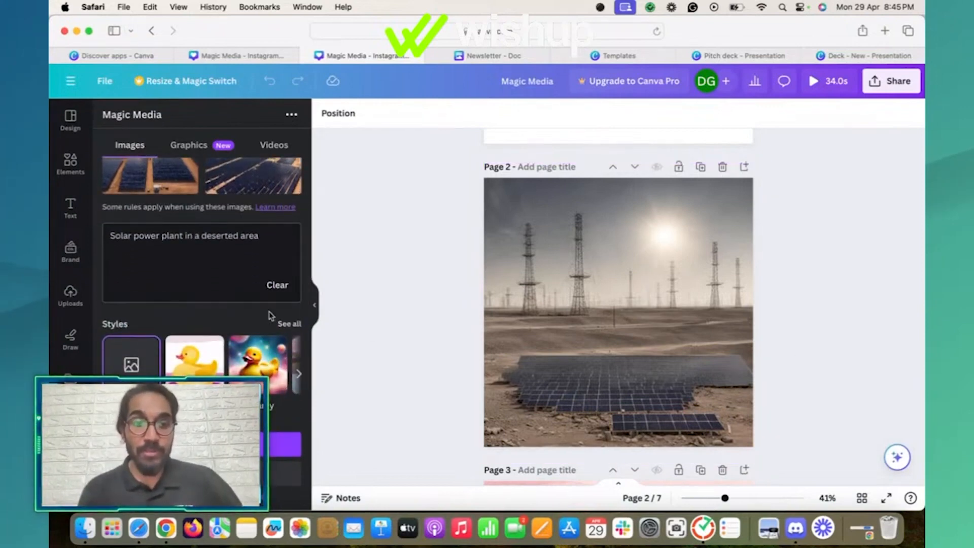
Expand the Magic Media Styles section to show every available image style
click(289, 323)
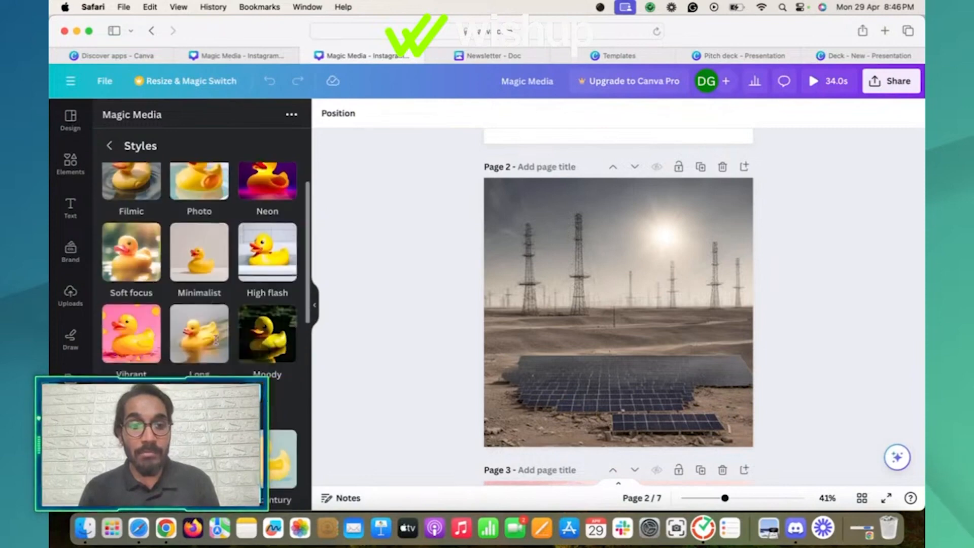
Scroll down to page 3's pink-sky watercolour solar plant image
scroll(down, 3)
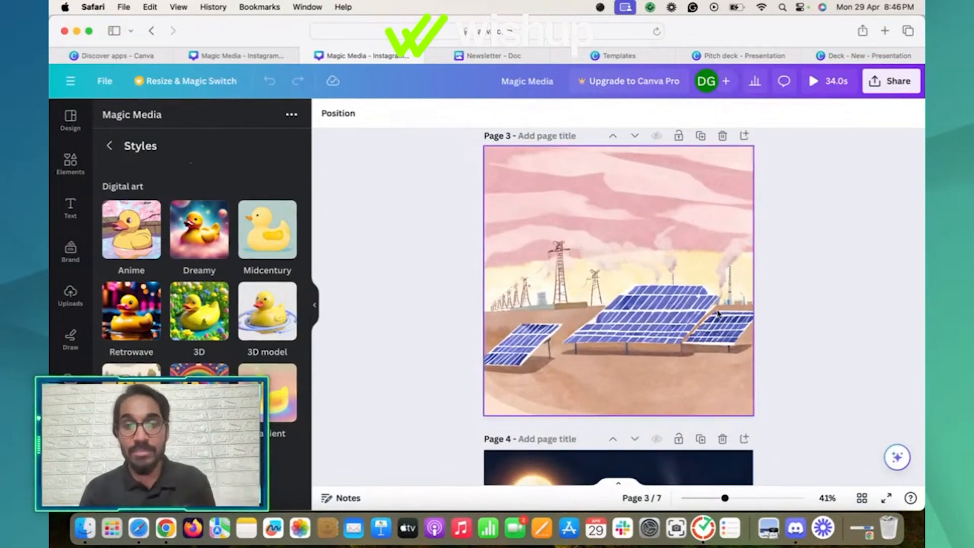
mouse_move(658, 366)
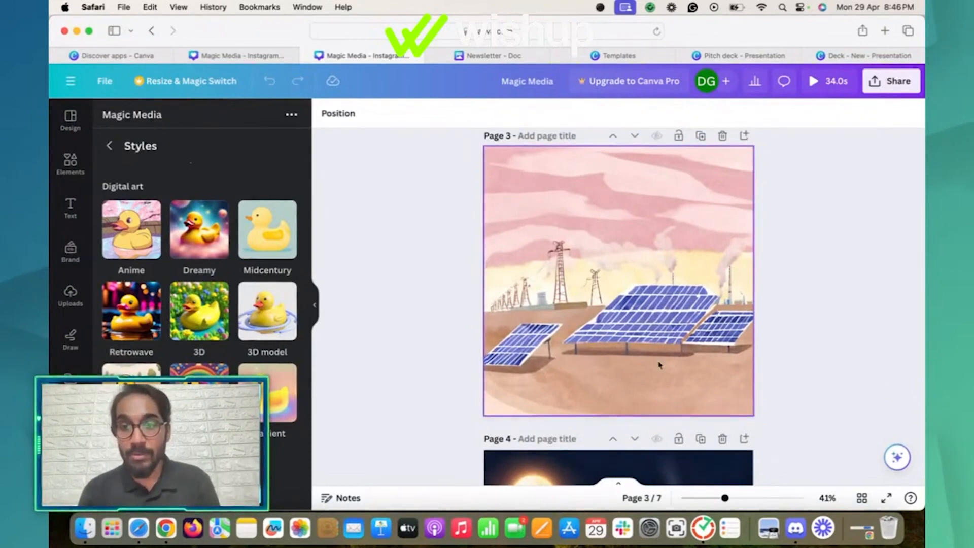
Scroll past page 4's glowing dusk hut to page 5's minimalist desert solar array
scroll(down, 3)
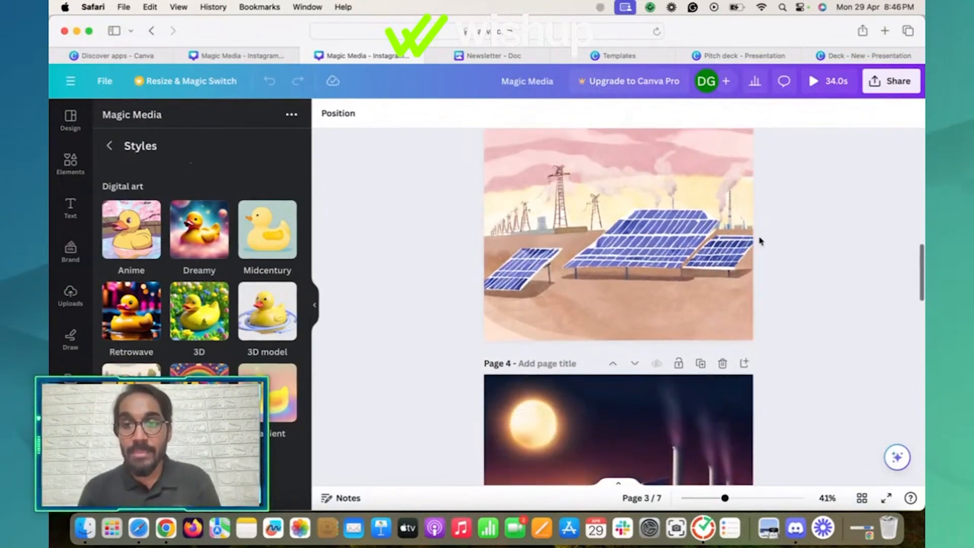
scroll(down, 3)
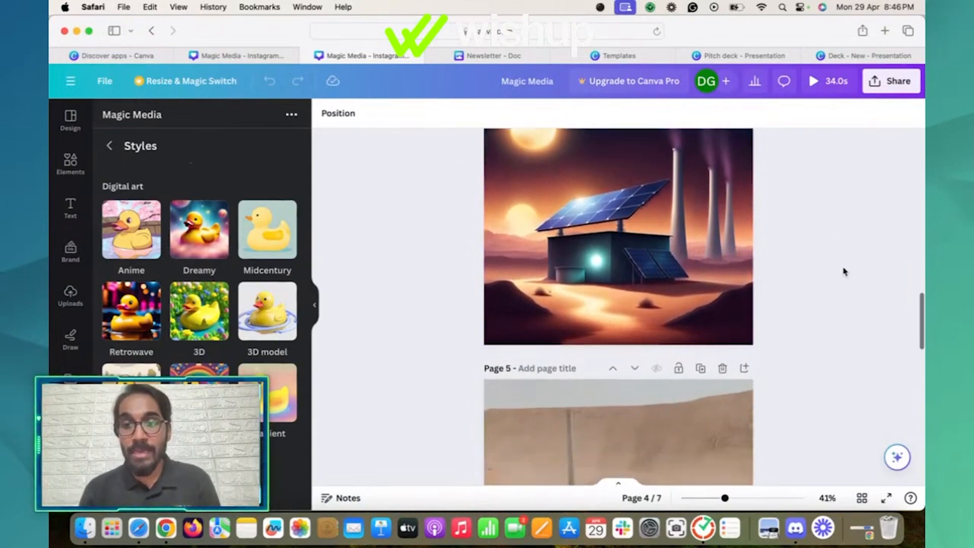
scroll(down, 3)
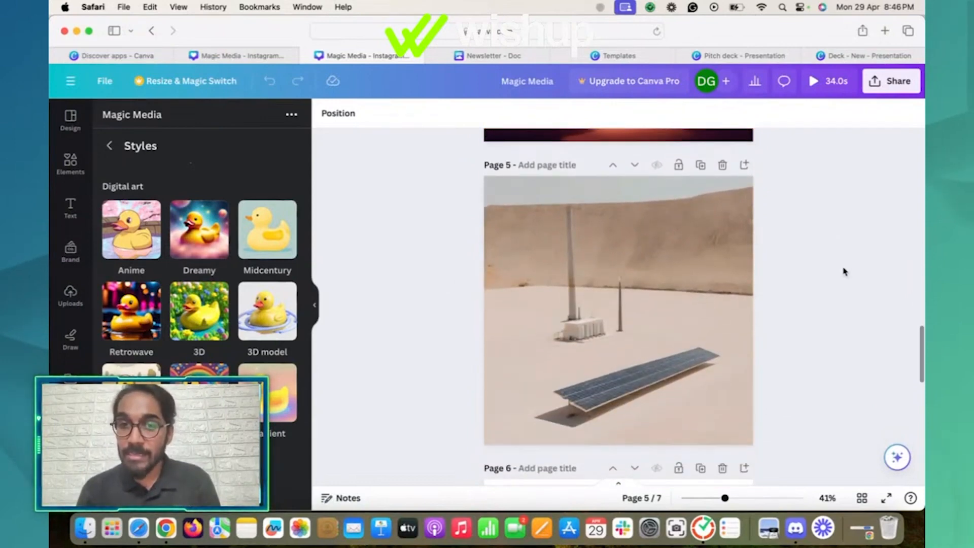